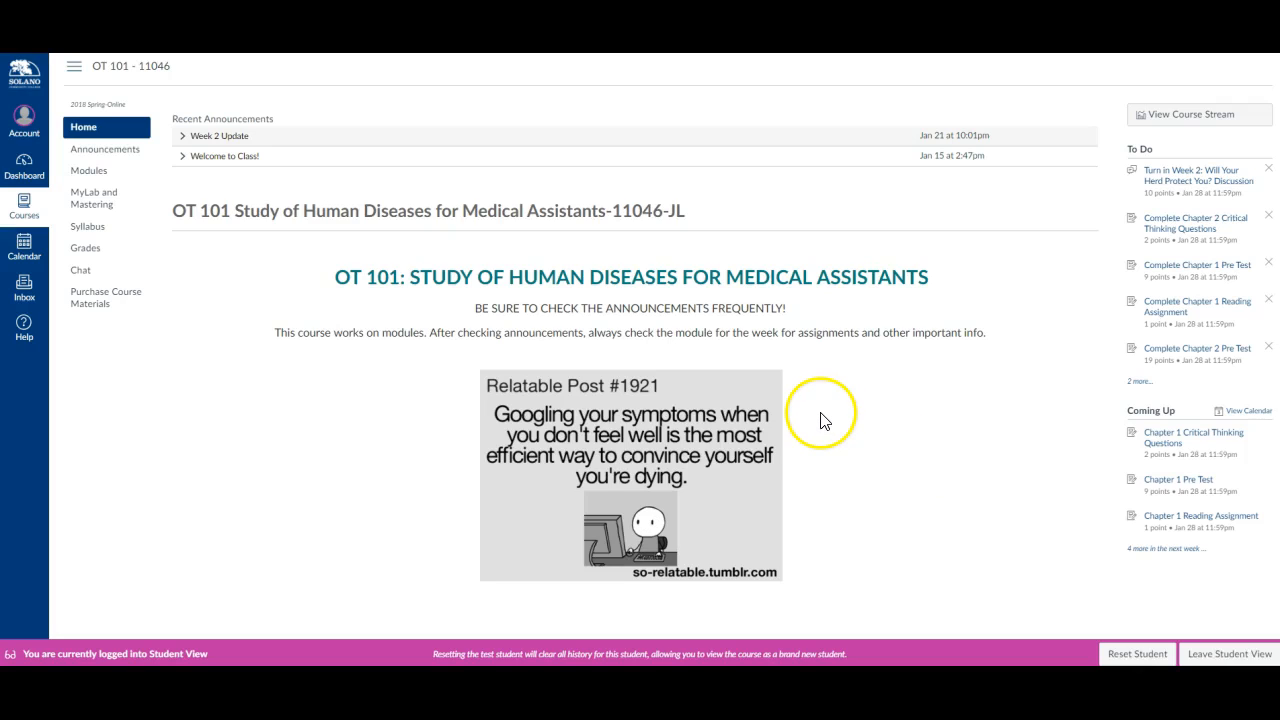
pyautogui.moveTo(808, 424)
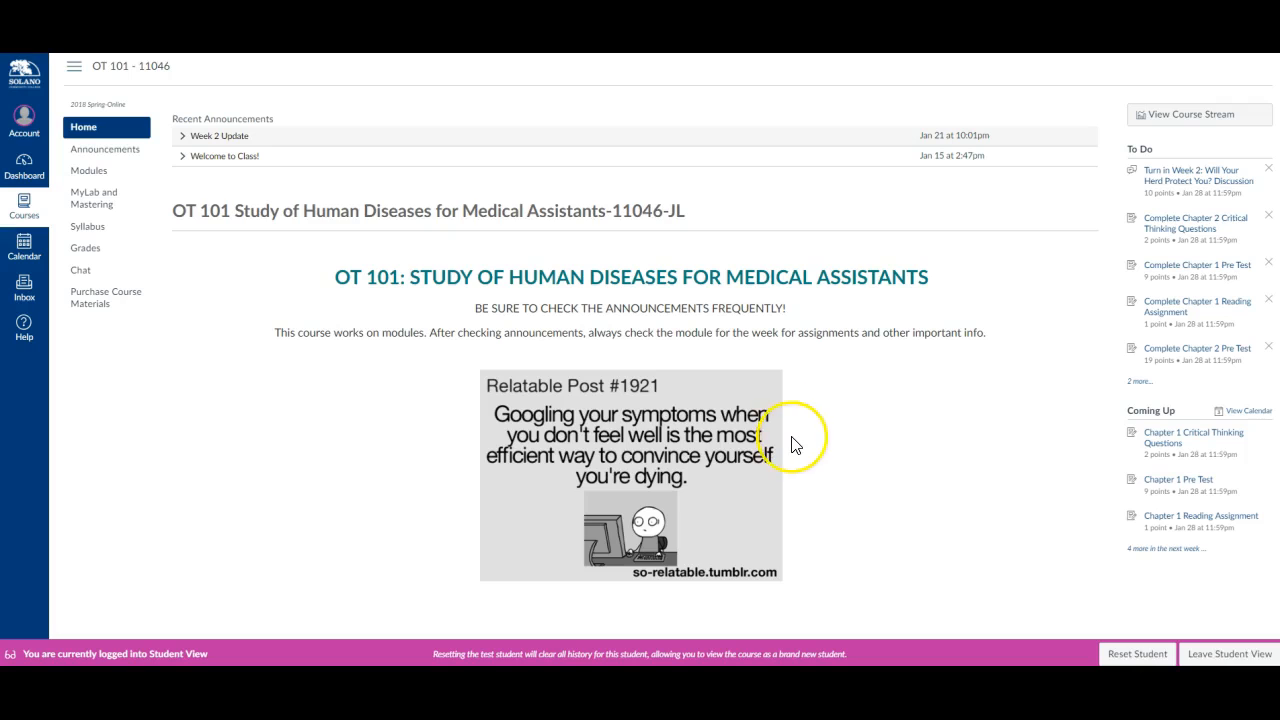
pyautogui.moveTo(796, 444)
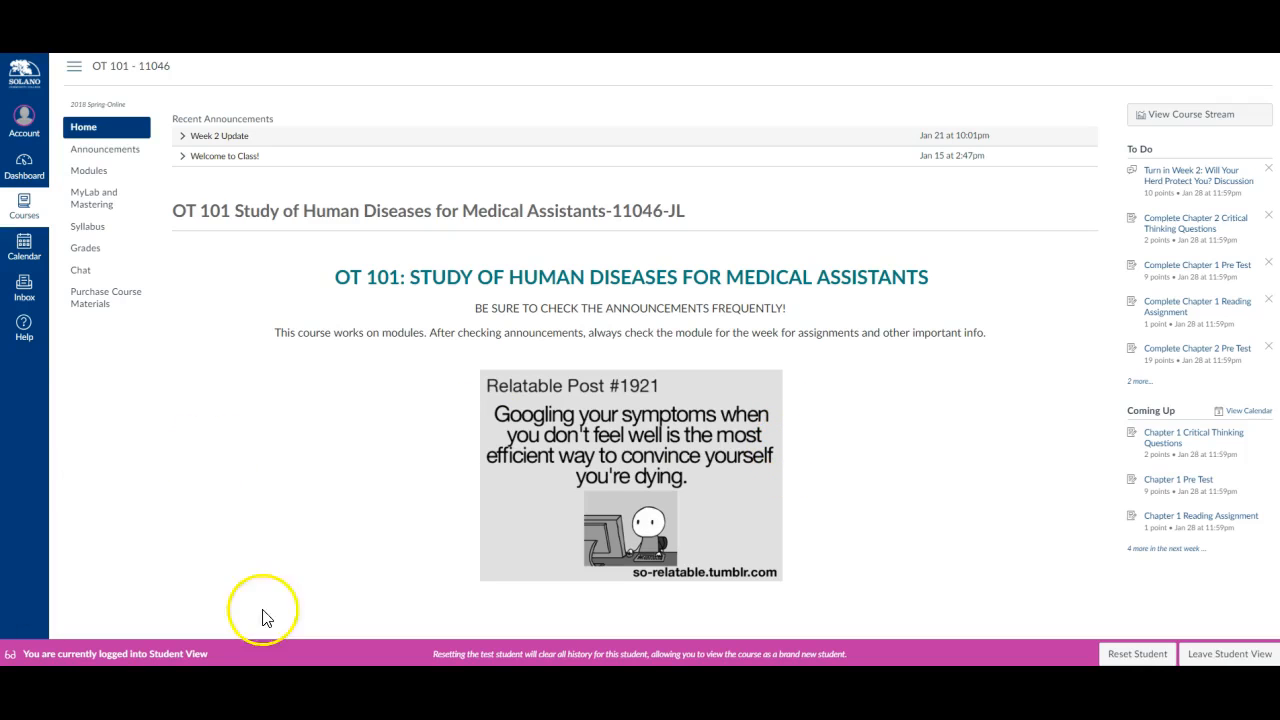
pyautogui.moveTo(296, 616)
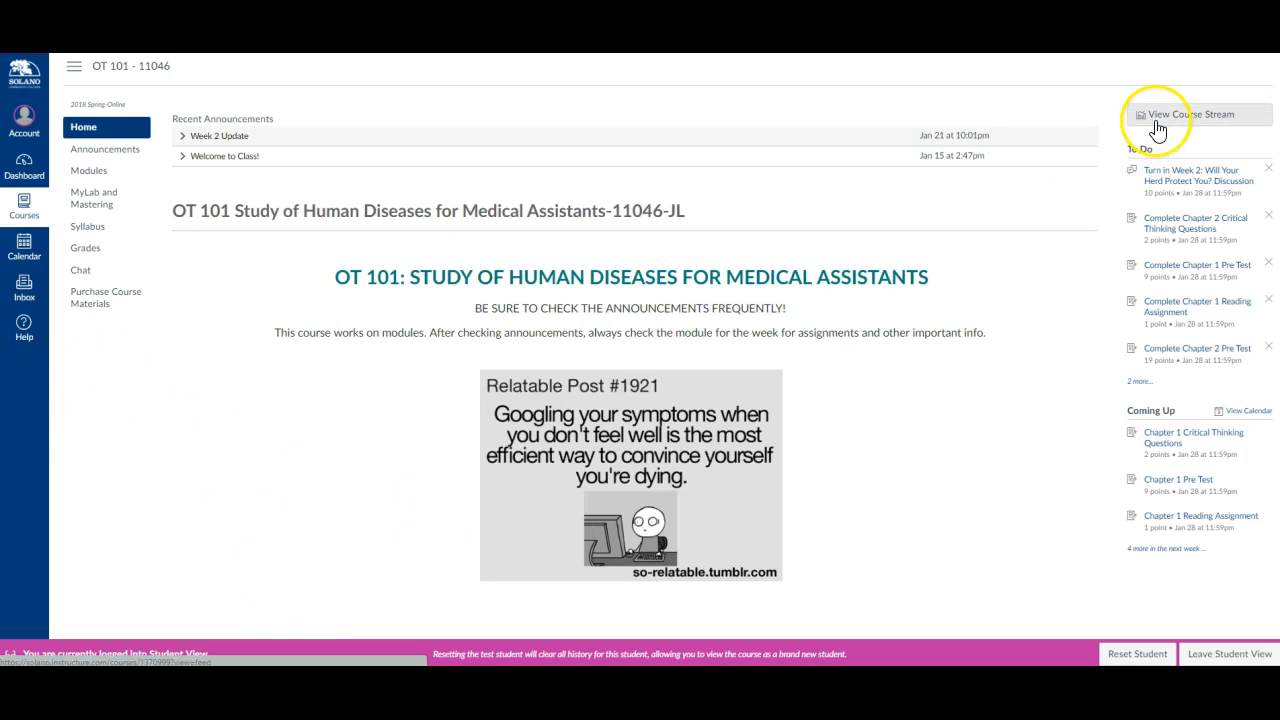
pyautogui.moveTo(1144, 132)
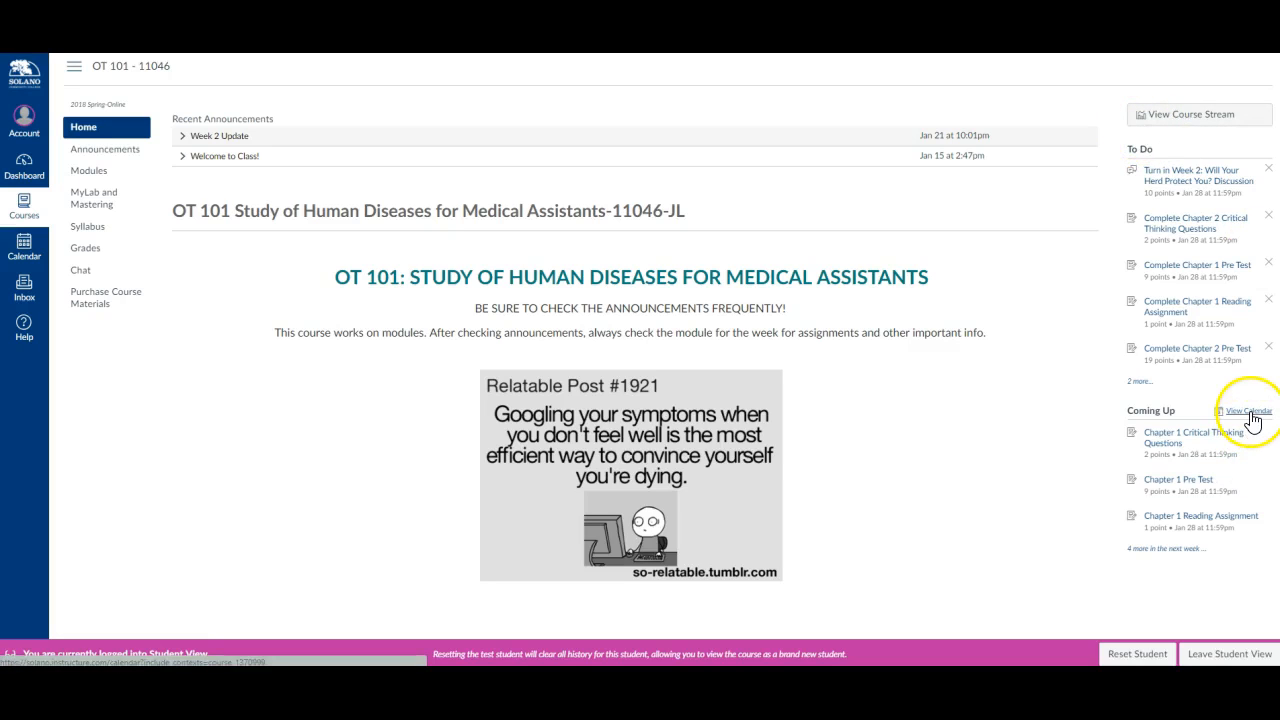
# Step: Show the course calendar for February 2018 with the Test Student calendar enabled
pyautogui.click(1248, 410)
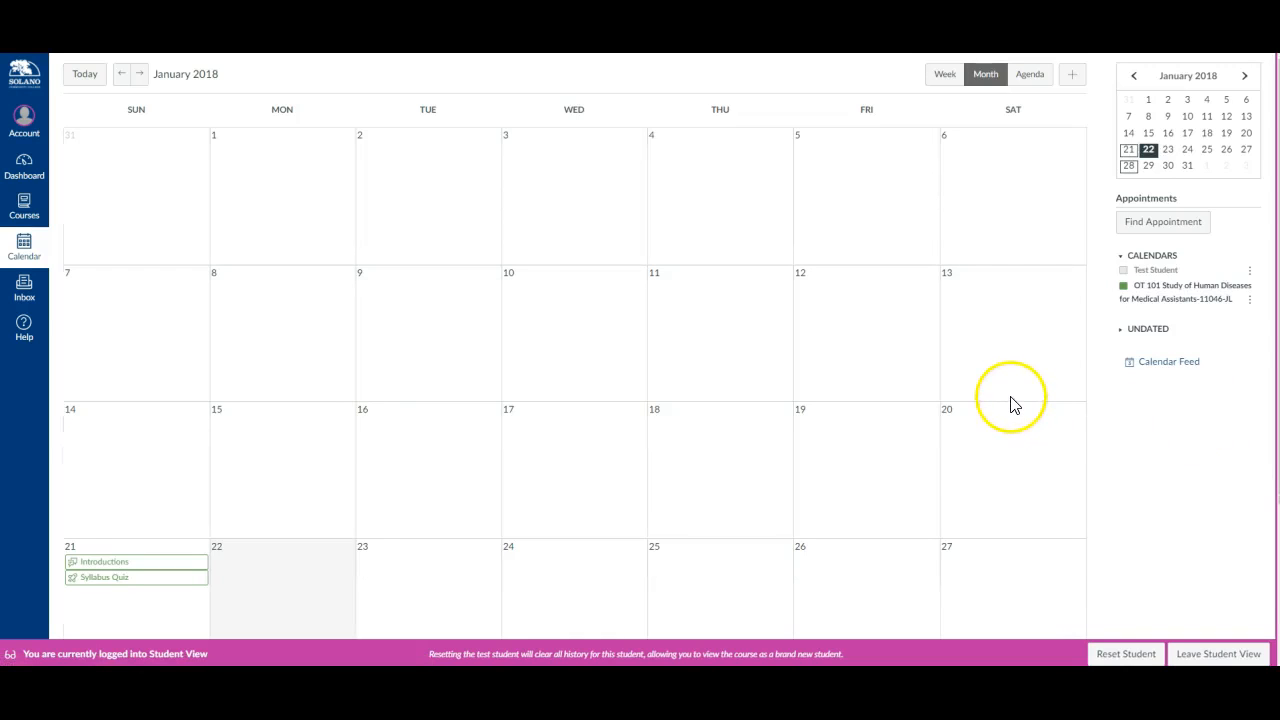
pyautogui.scroll(-3)
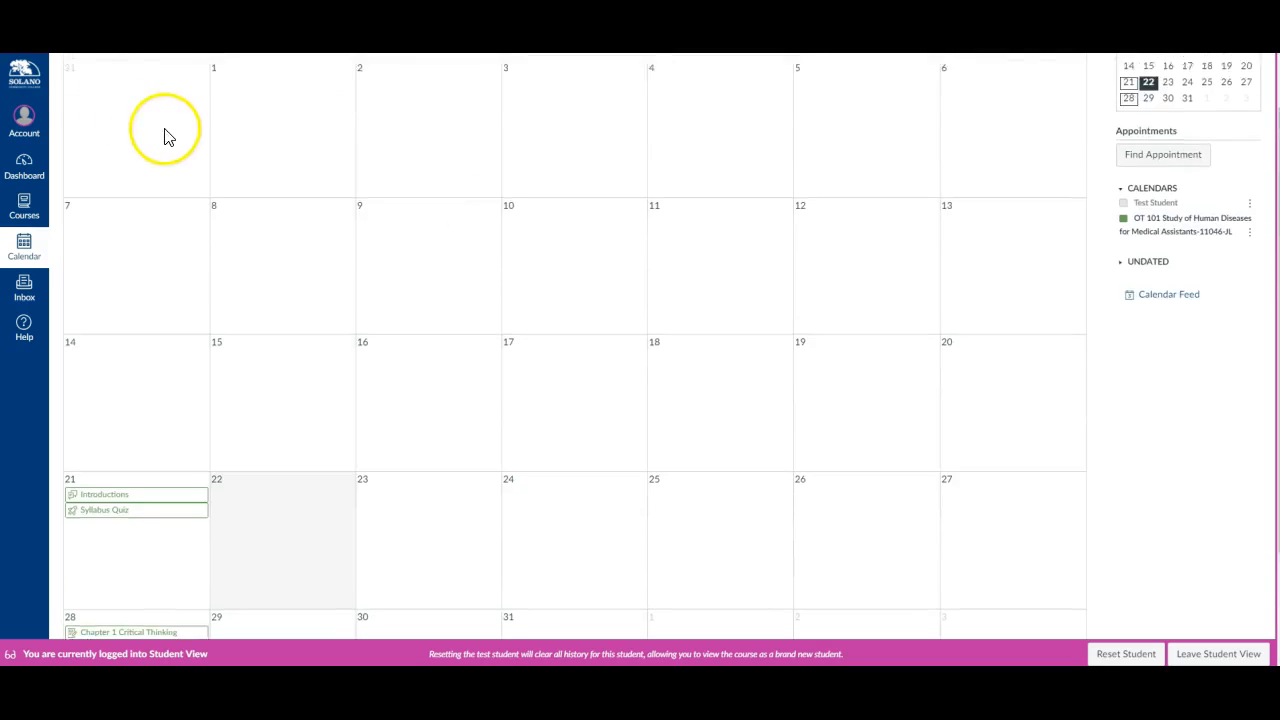
pyautogui.click(132, 74)
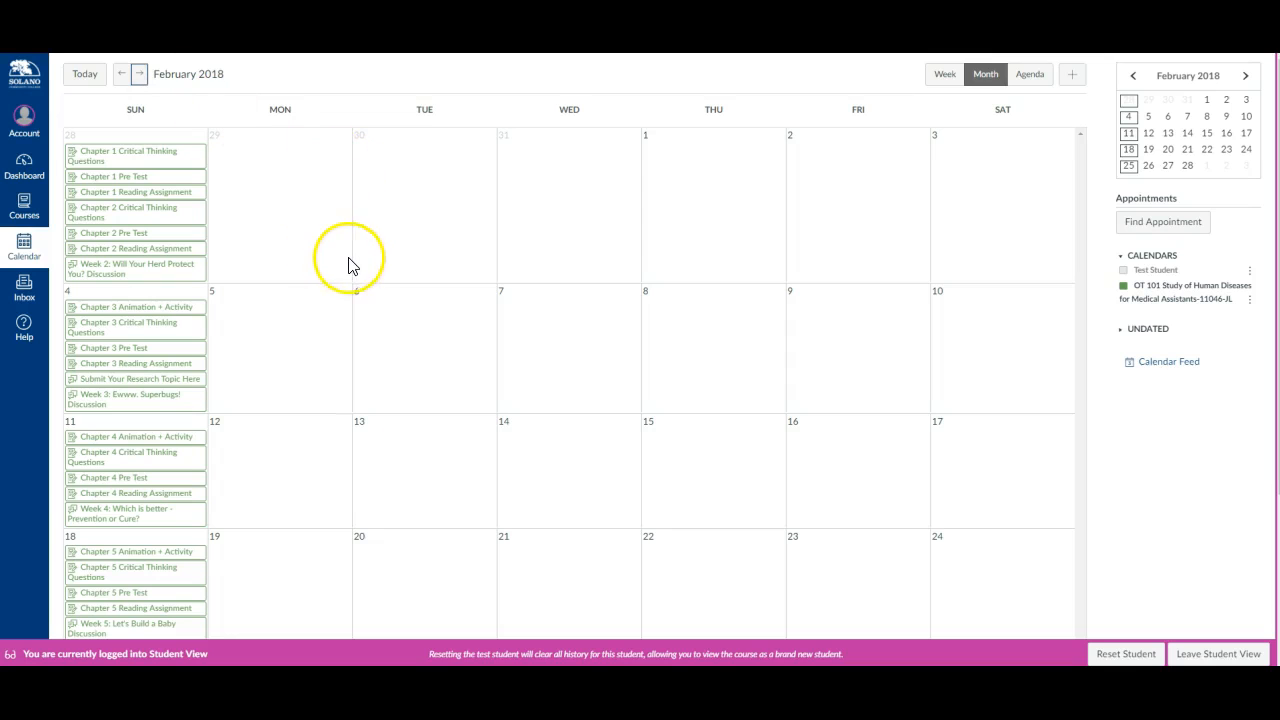
pyautogui.scroll(-3)
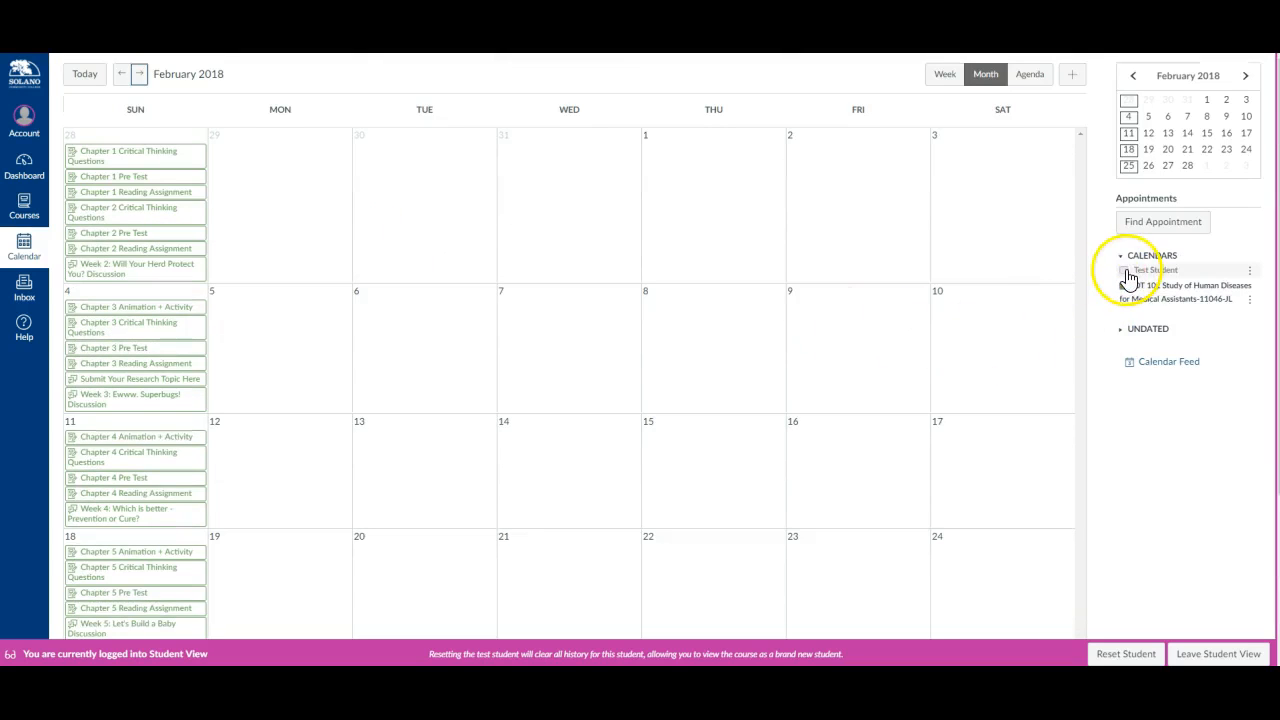
pyautogui.click(1126, 268)
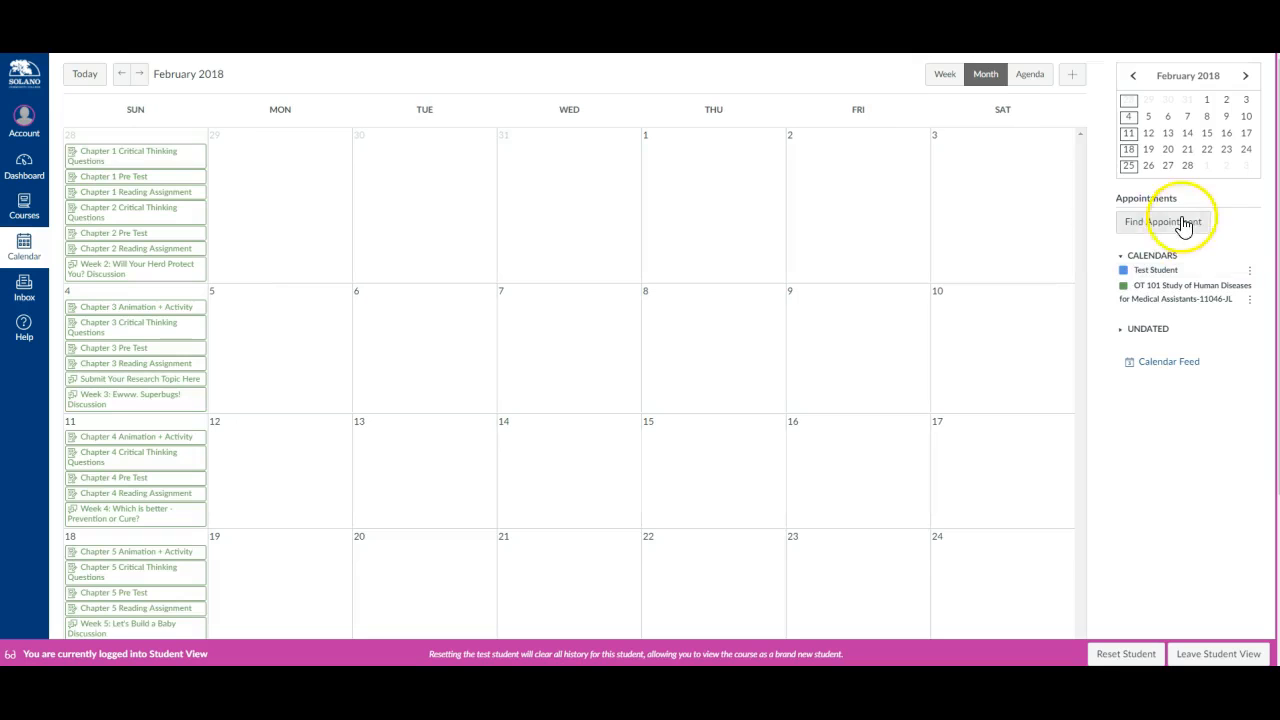
# Step: Find OT 101 appointment slots and view the 9am February 5 Online Office Hours details
pyautogui.click(1162, 220)
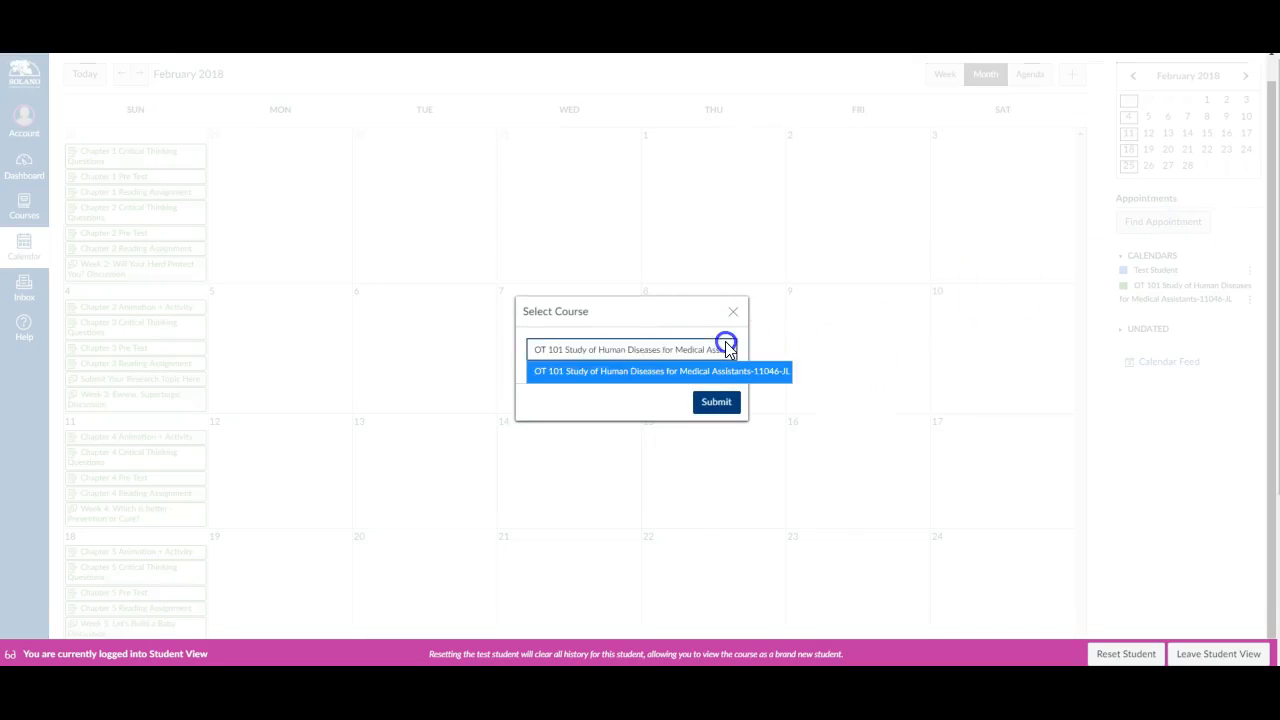
pyautogui.click(716, 400)
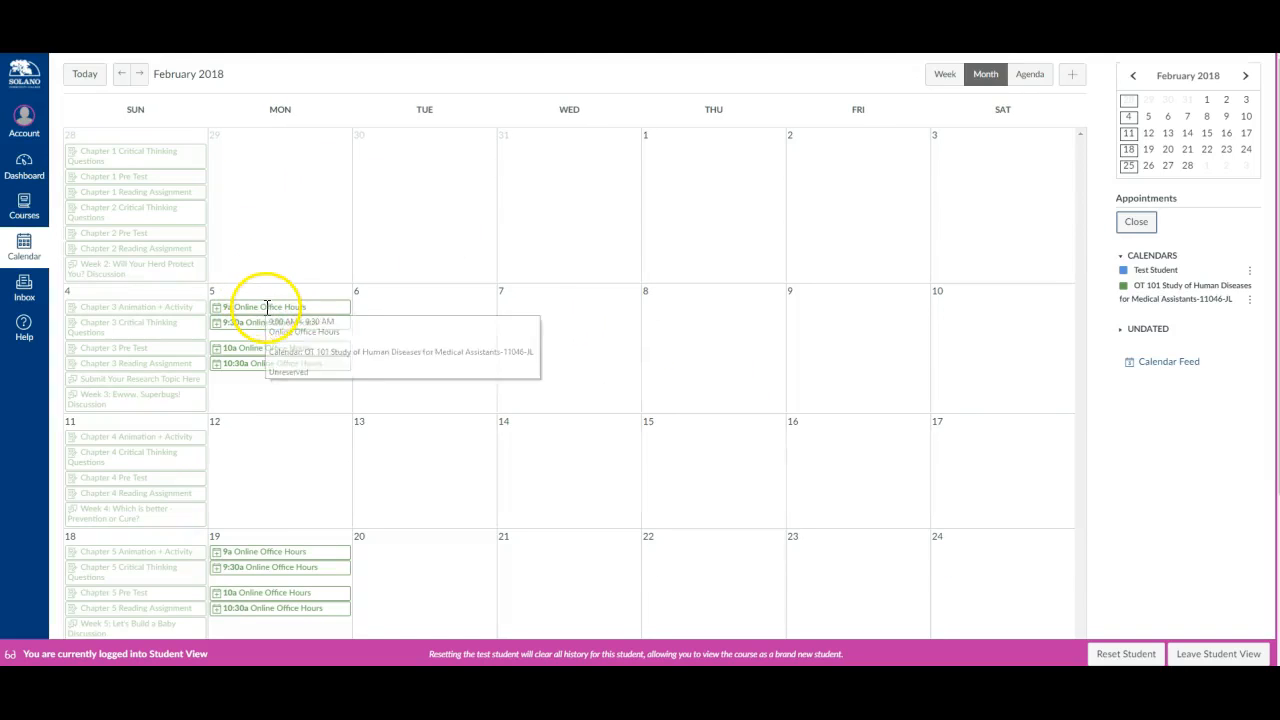
pyautogui.moveTo(408, 176)
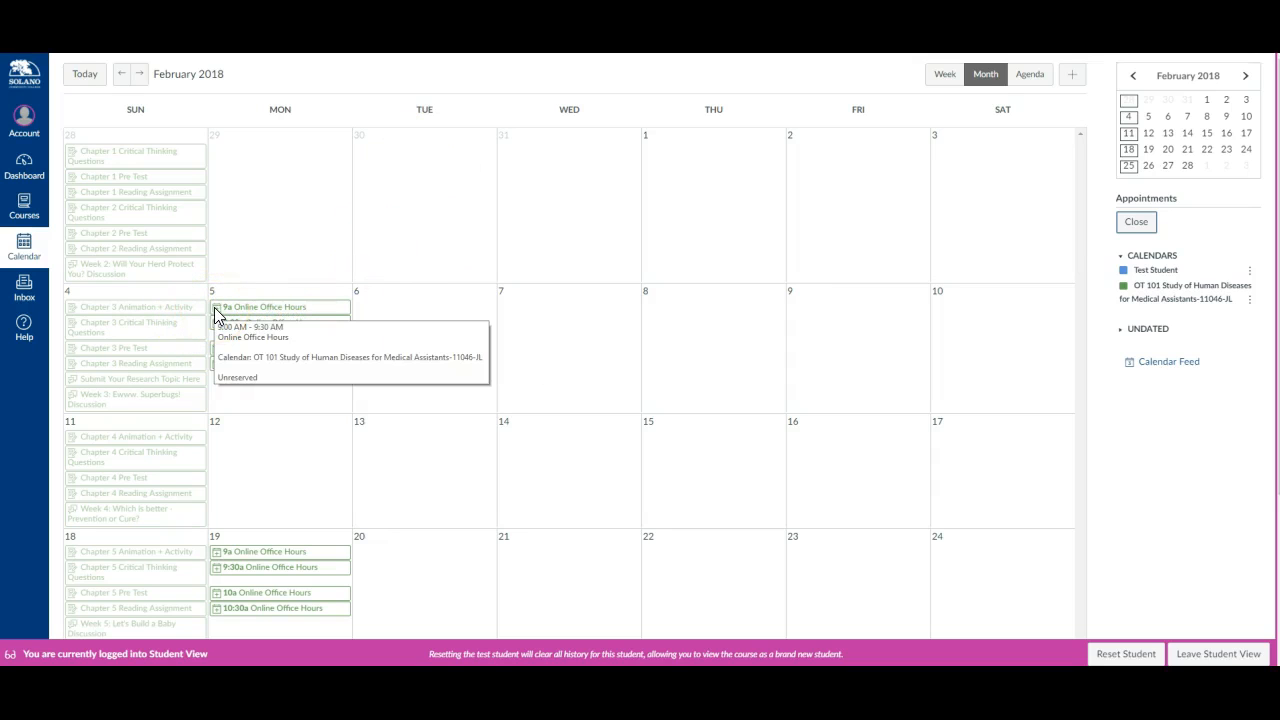
pyautogui.moveTo(404, 370)
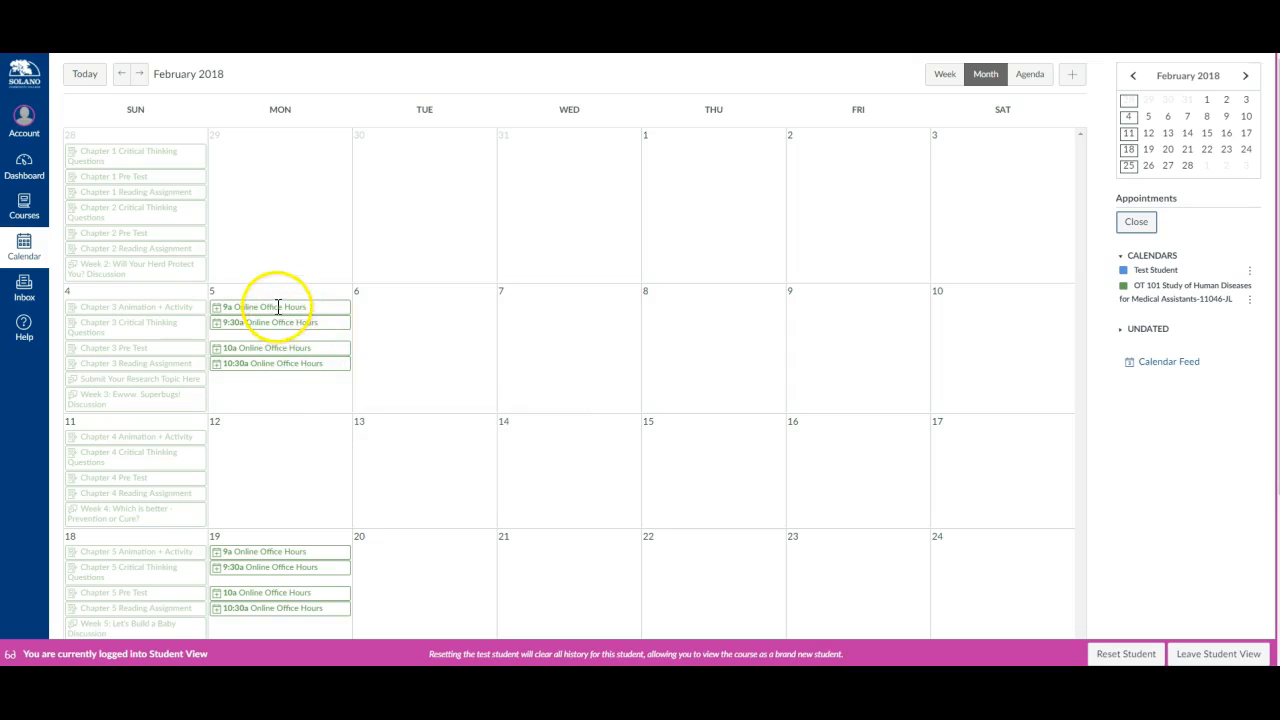
pyautogui.click(264, 308)
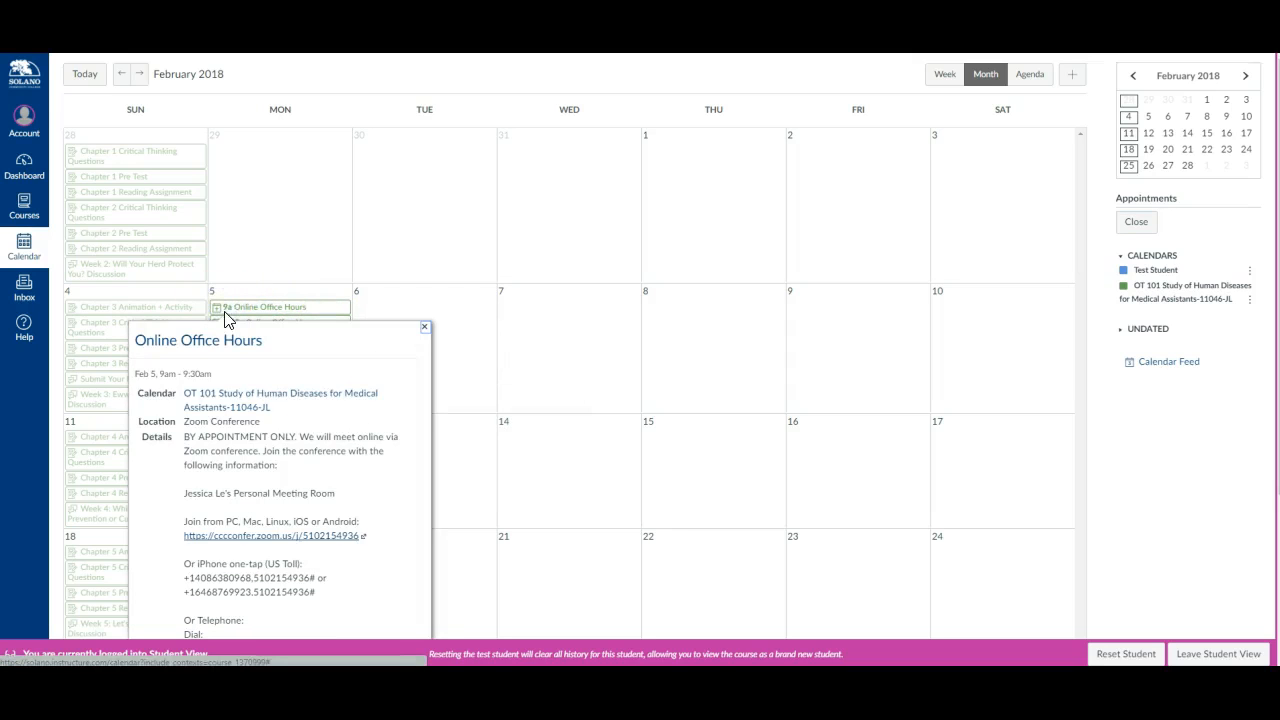
pyautogui.scroll(-3)
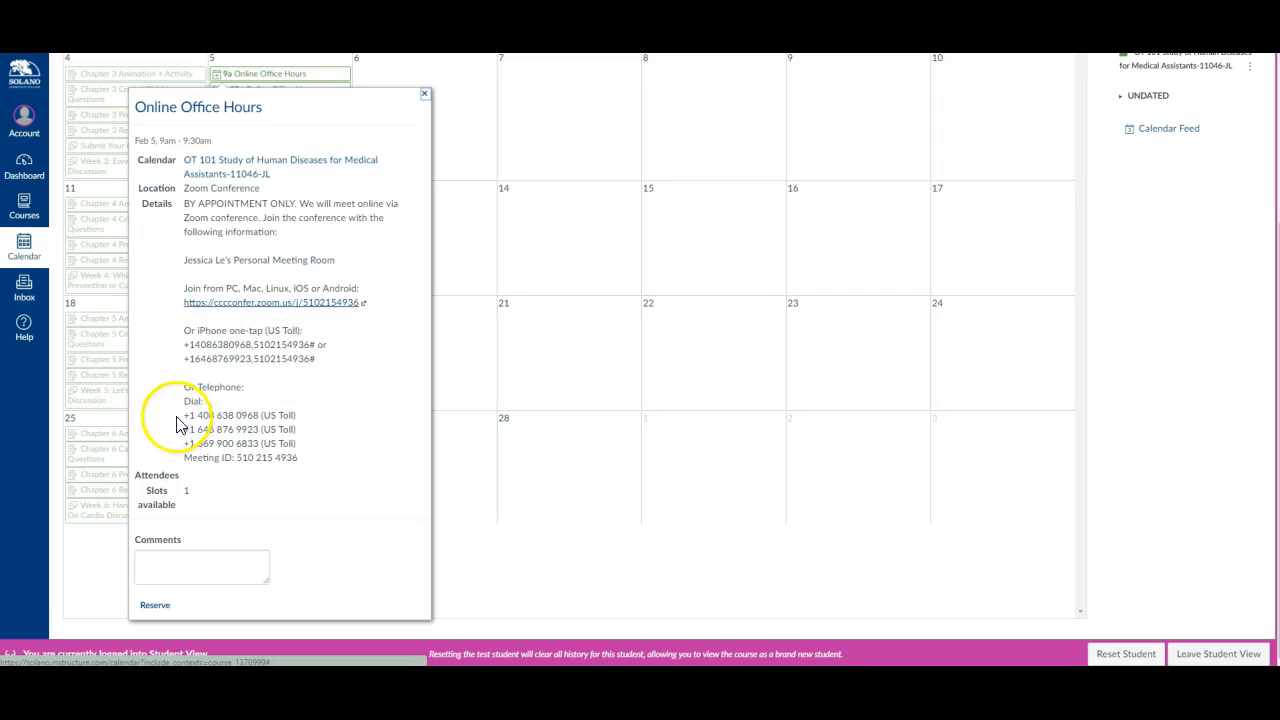
pyautogui.moveTo(178, 424)
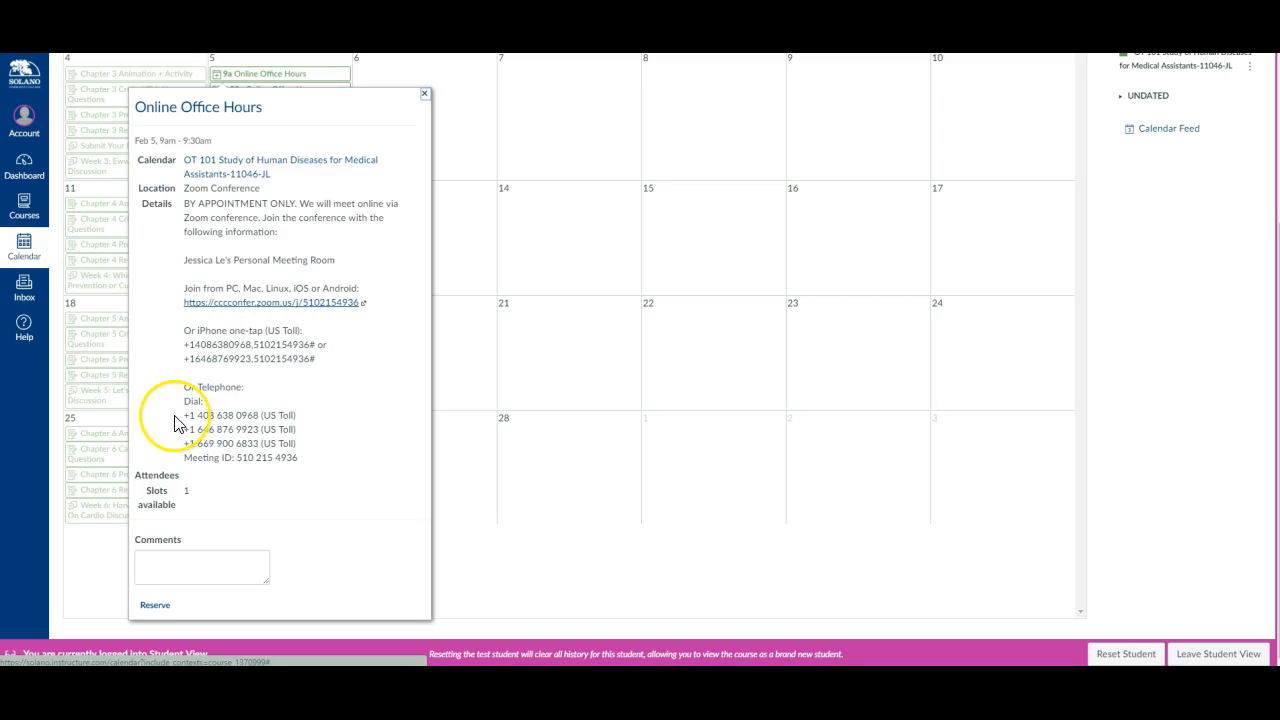
pyautogui.moveTo(236, 472)
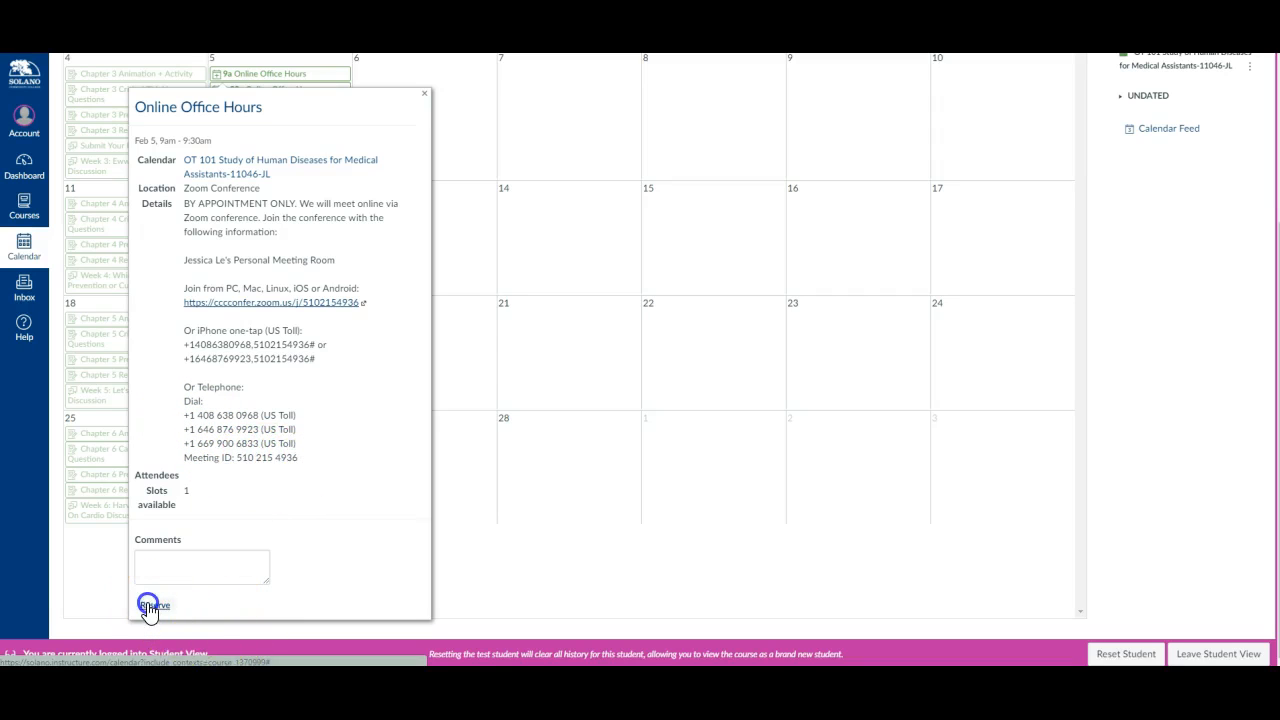
pyautogui.click(200, 566)
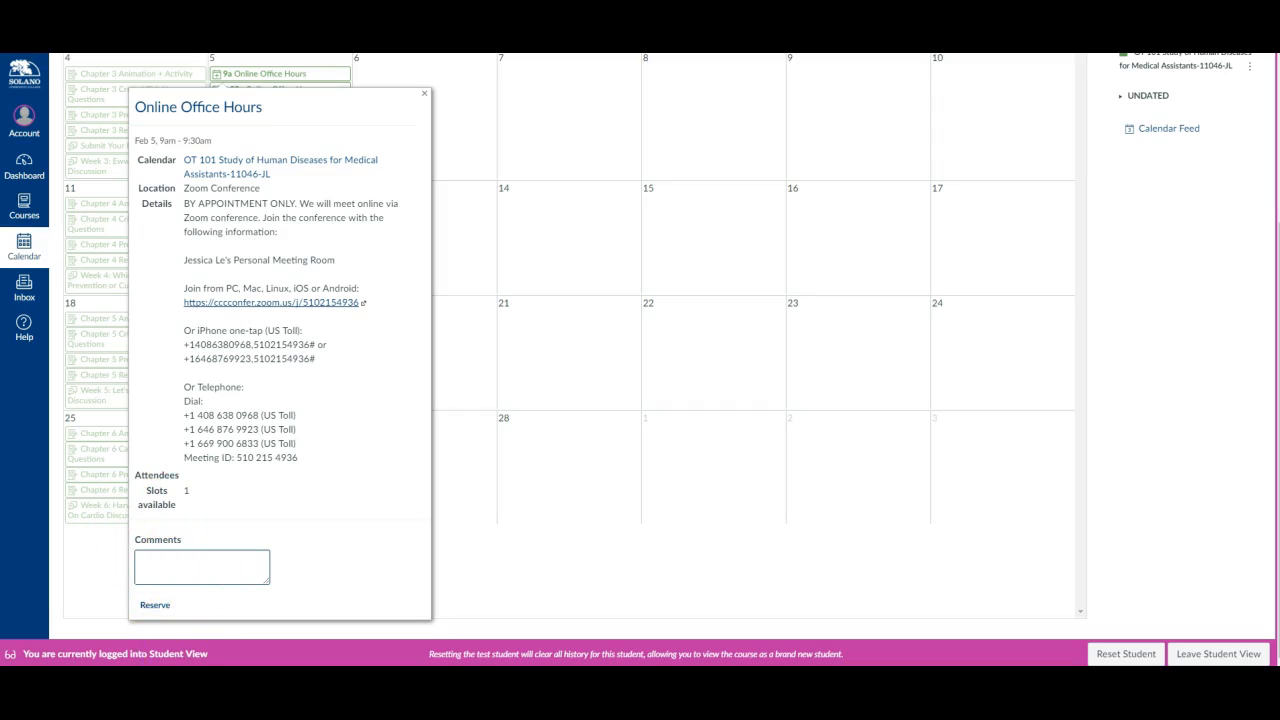
# Step: Reserve the 9am February 5 Online Office Hours slot from its popup
pyautogui.click(424, 94)
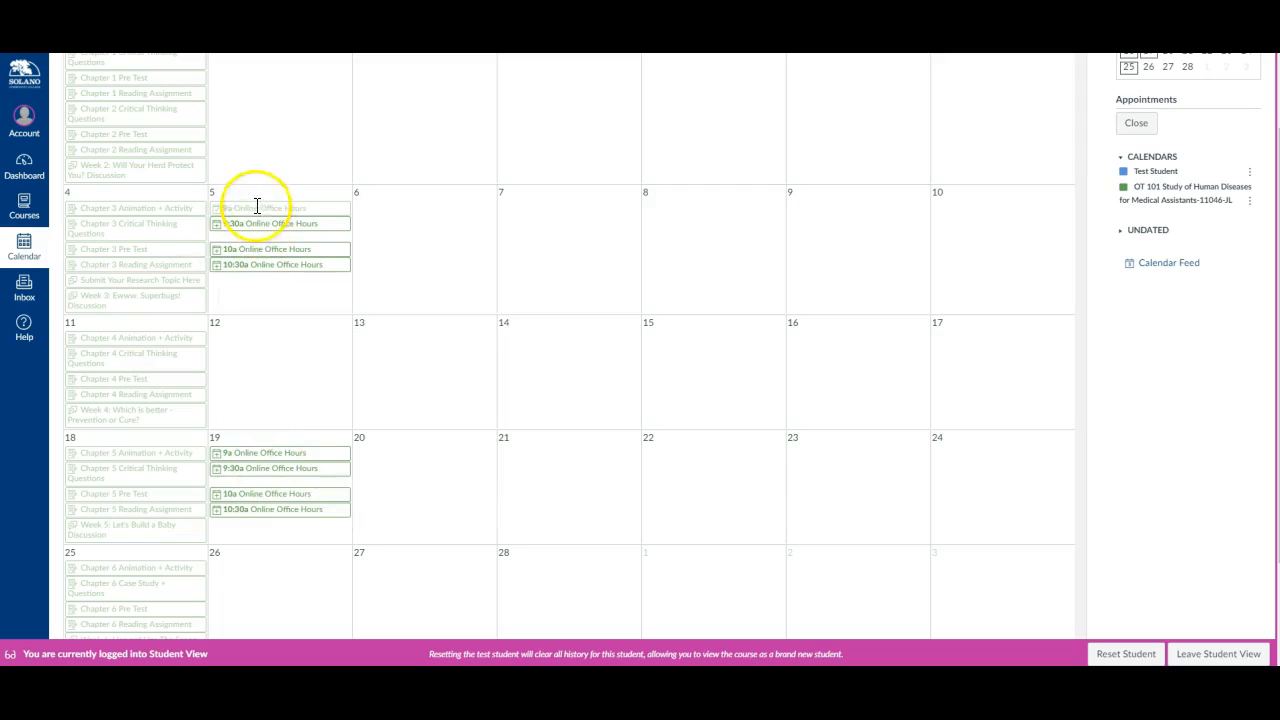
# Step: Reopen the reserved 9am February 5 slot to confirm it now offers Un-reserve
pyautogui.click(264, 208)
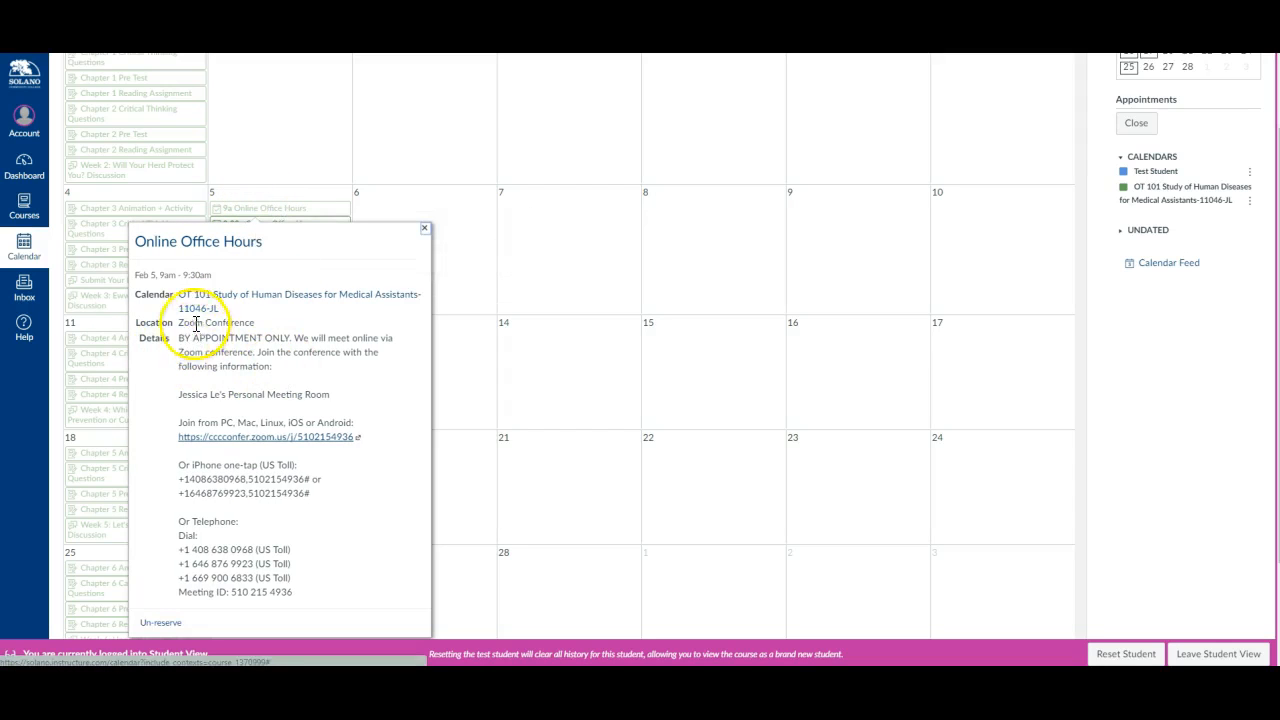
pyautogui.moveTo(138, 326)
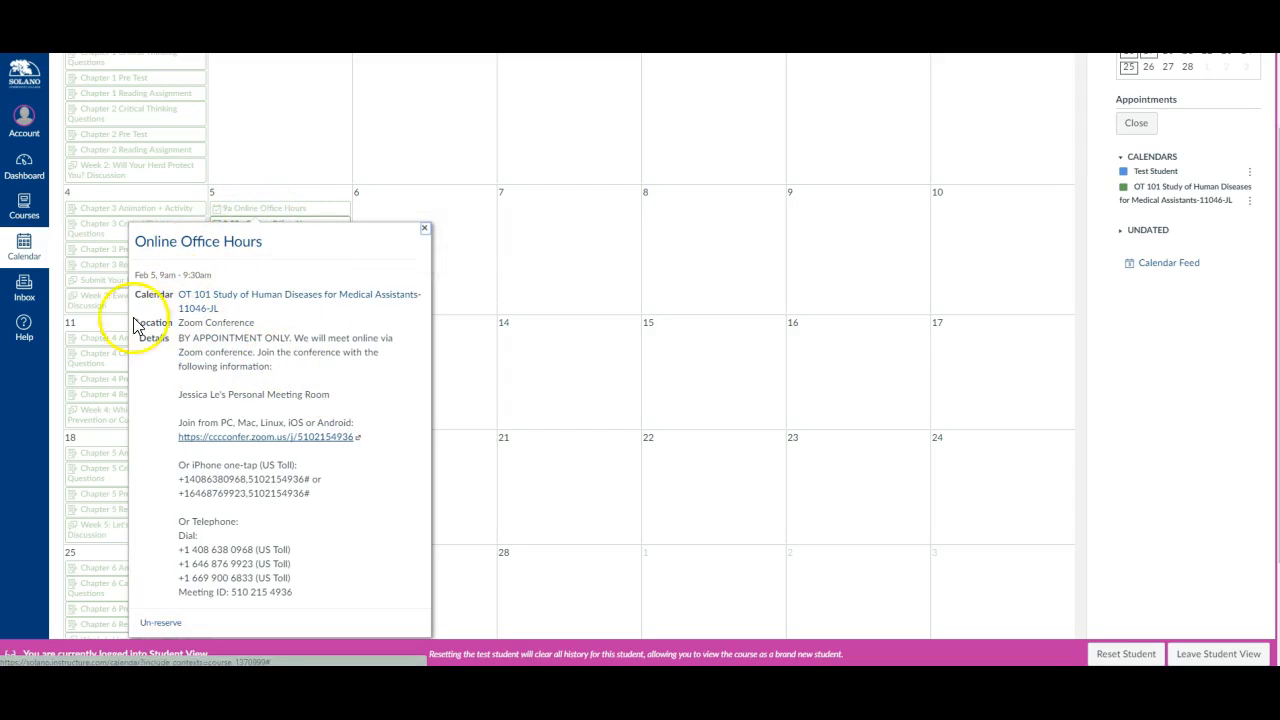
pyautogui.moveTo(304, 374)
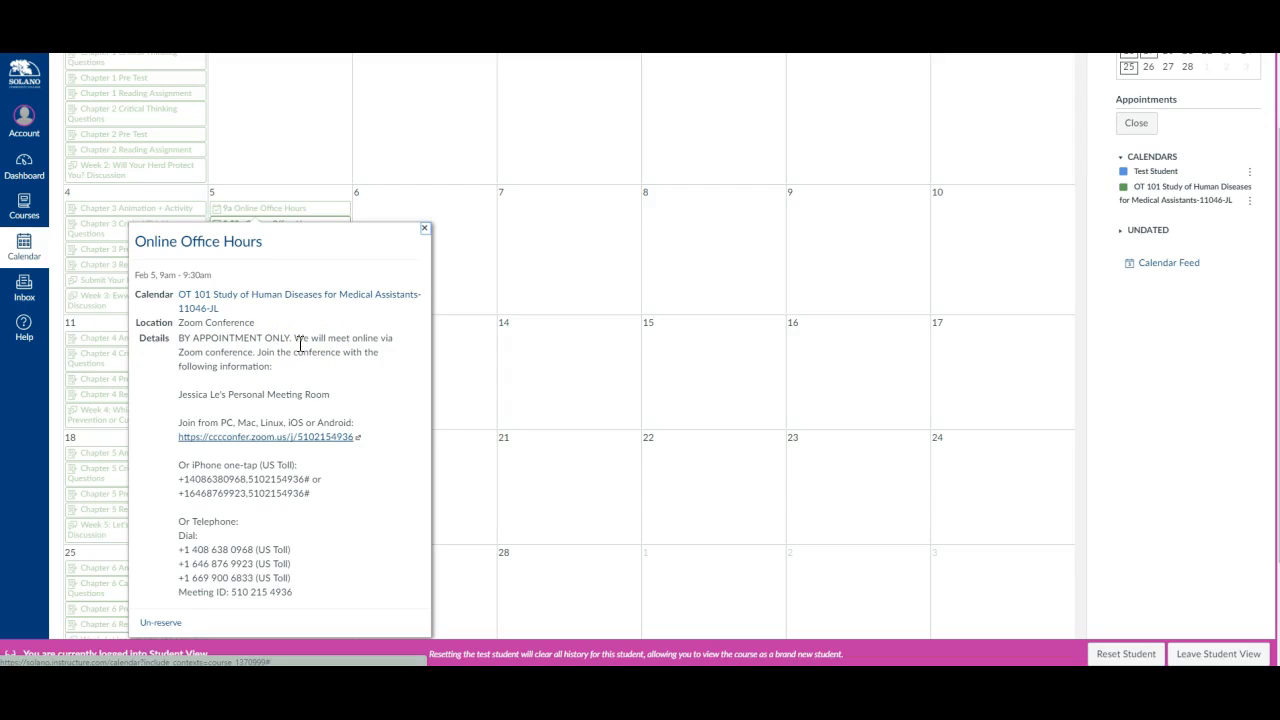
pyautogui.moveTo(298, 340)
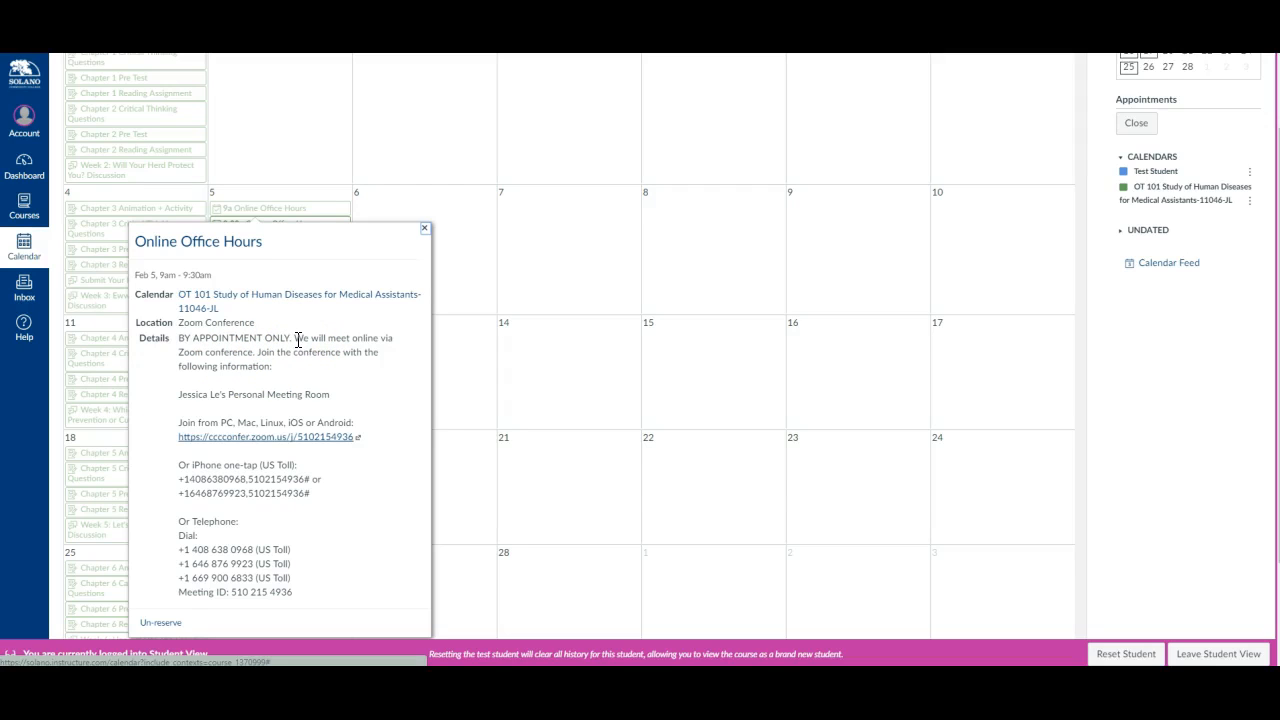
pyautogui.moveTo(296, 340)
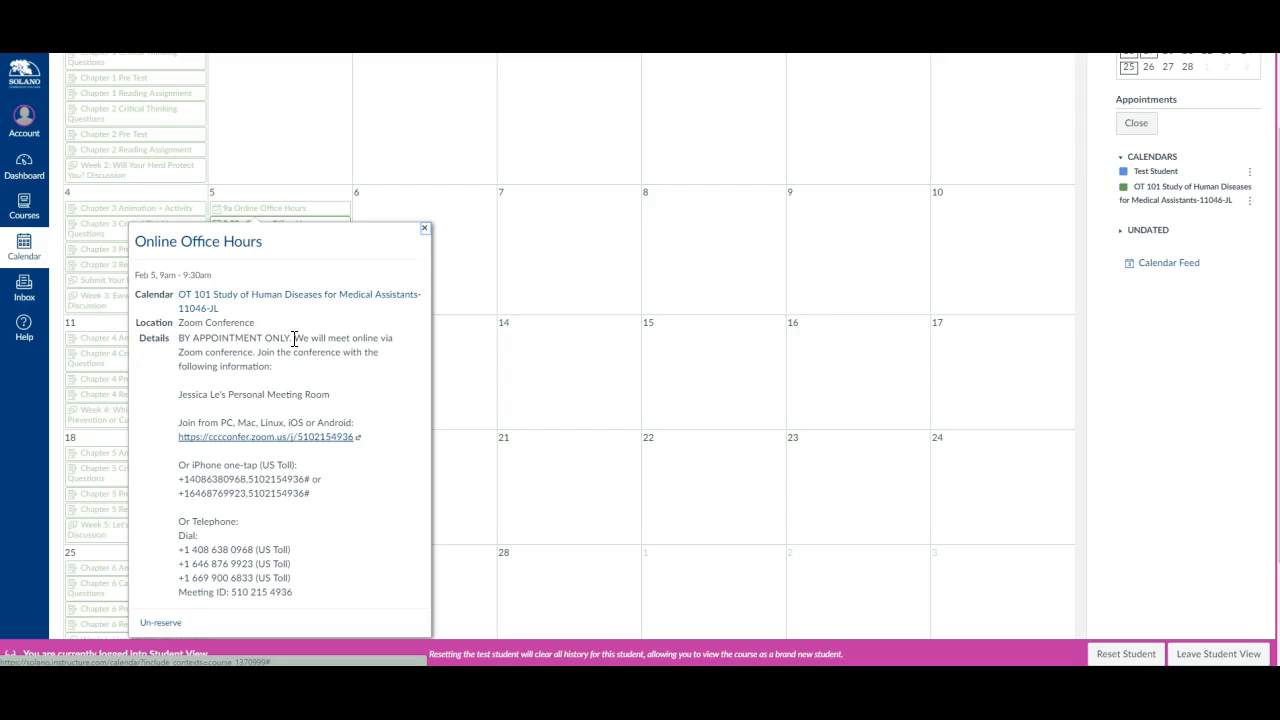